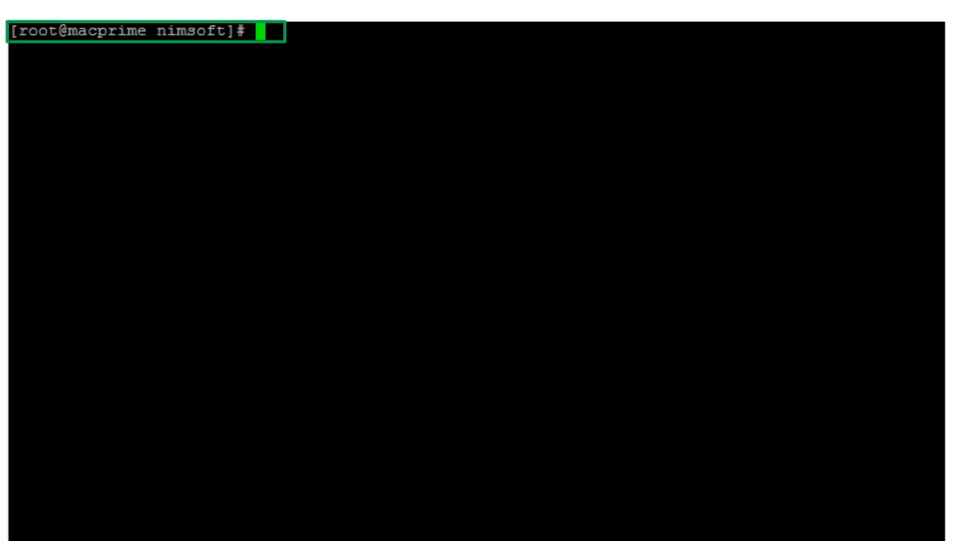
type("/etc/init.d/nimbus stop")
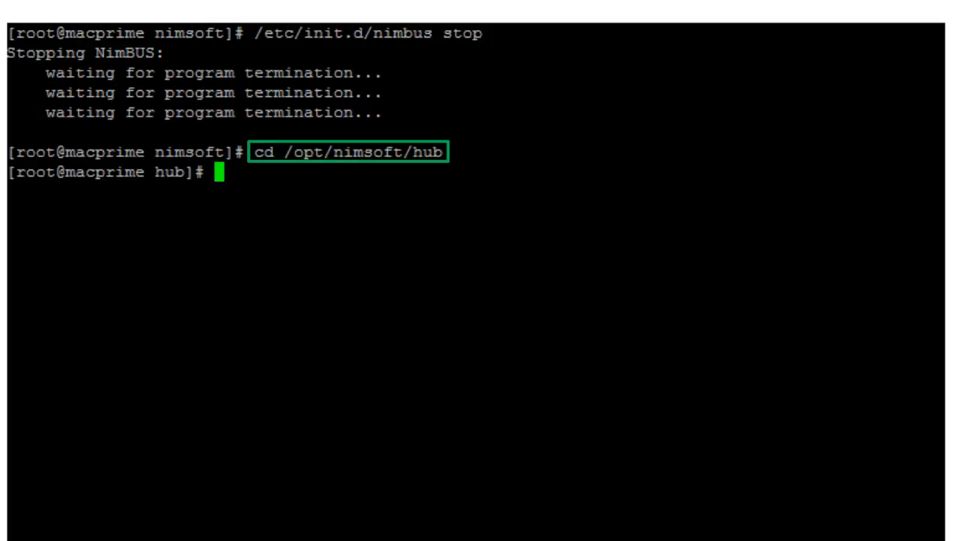
type("rm /opt/nimsoft/hub/hubs.sds")
type("y")
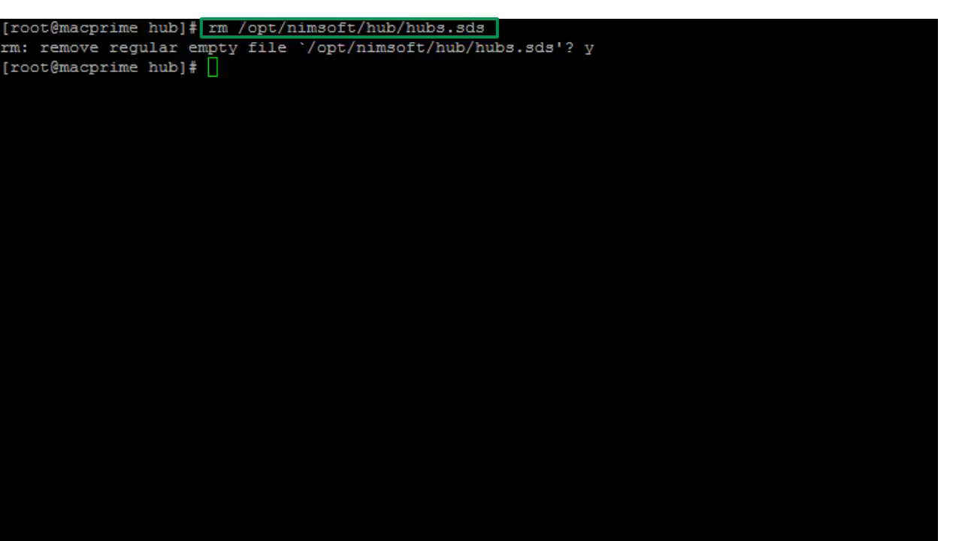
type("touch hubs.sds")
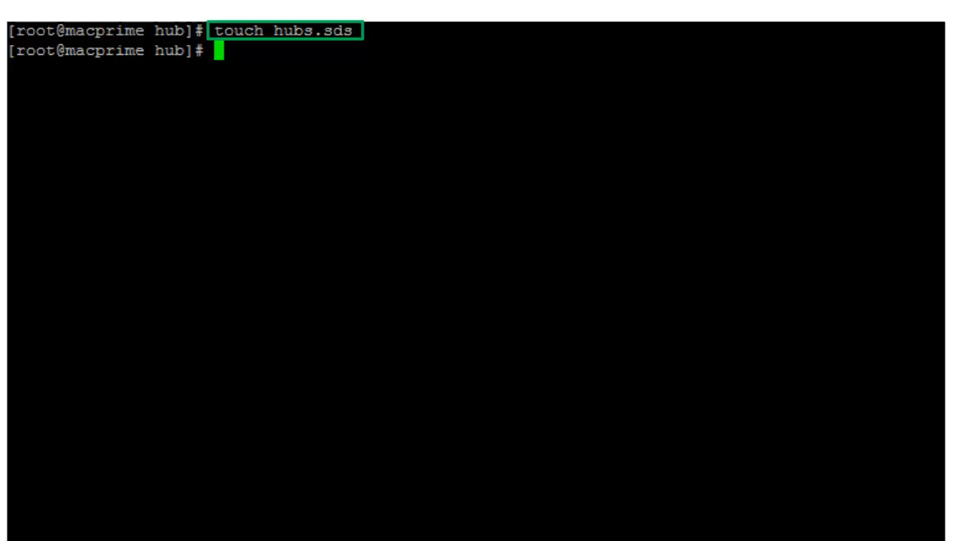
type("chattr +i hubs.sds")
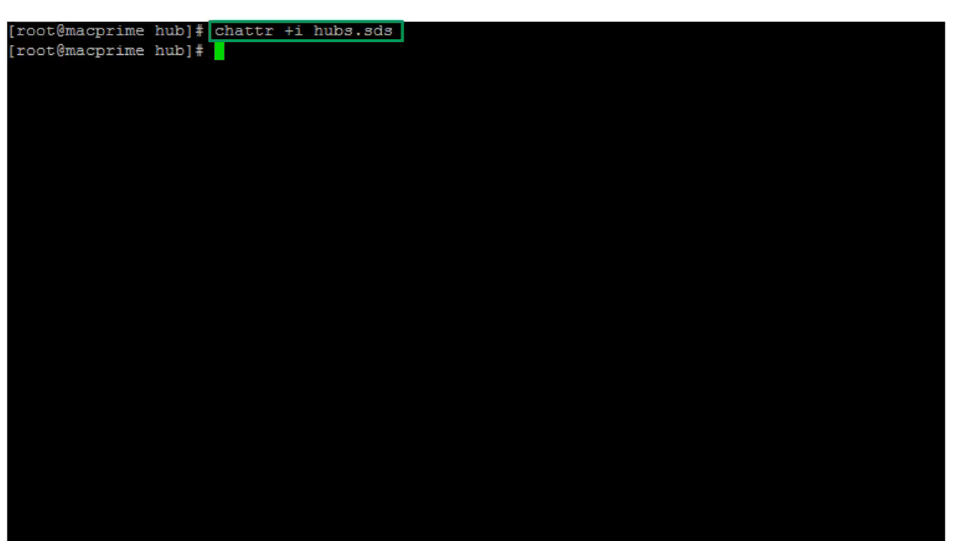
type("/etc/init.d/nimbus start")
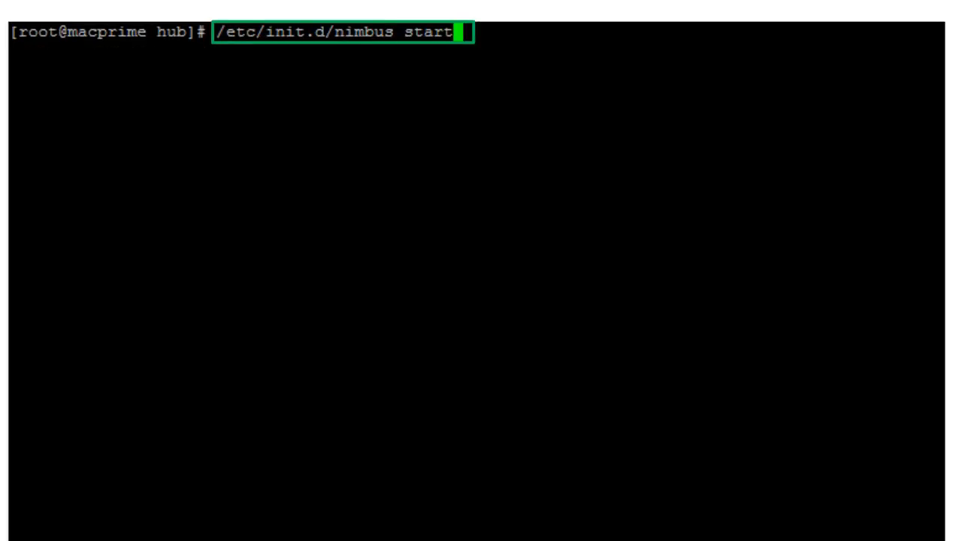